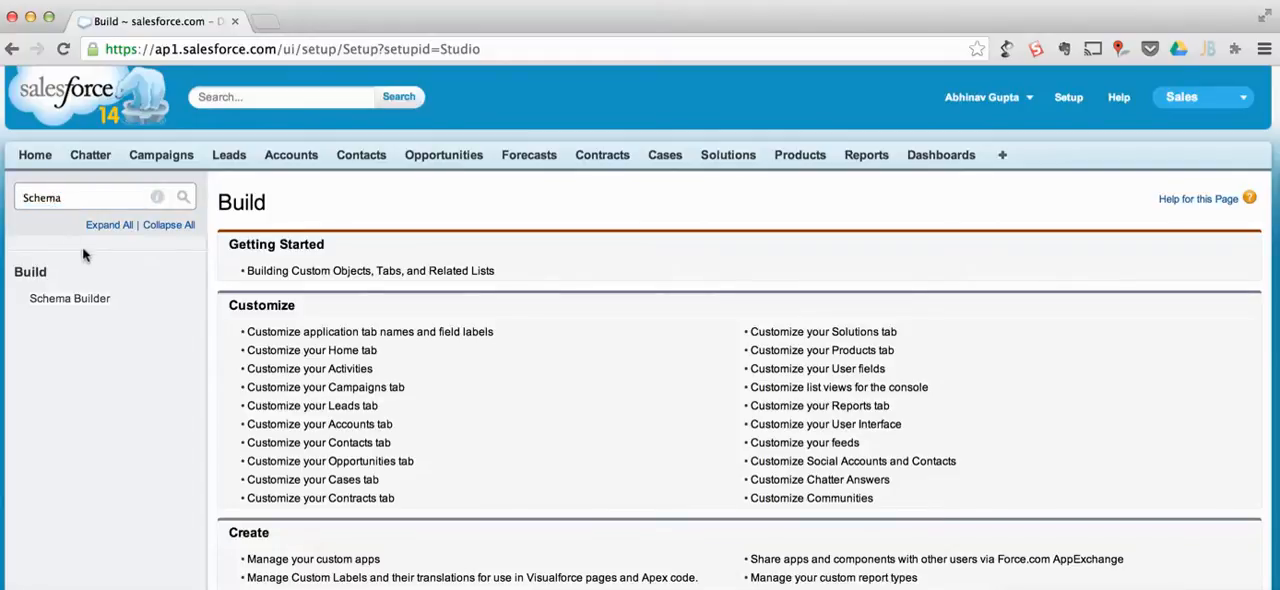
Step: Open Schema Builder from the filtered Build settings in Setup
click(70, 298)
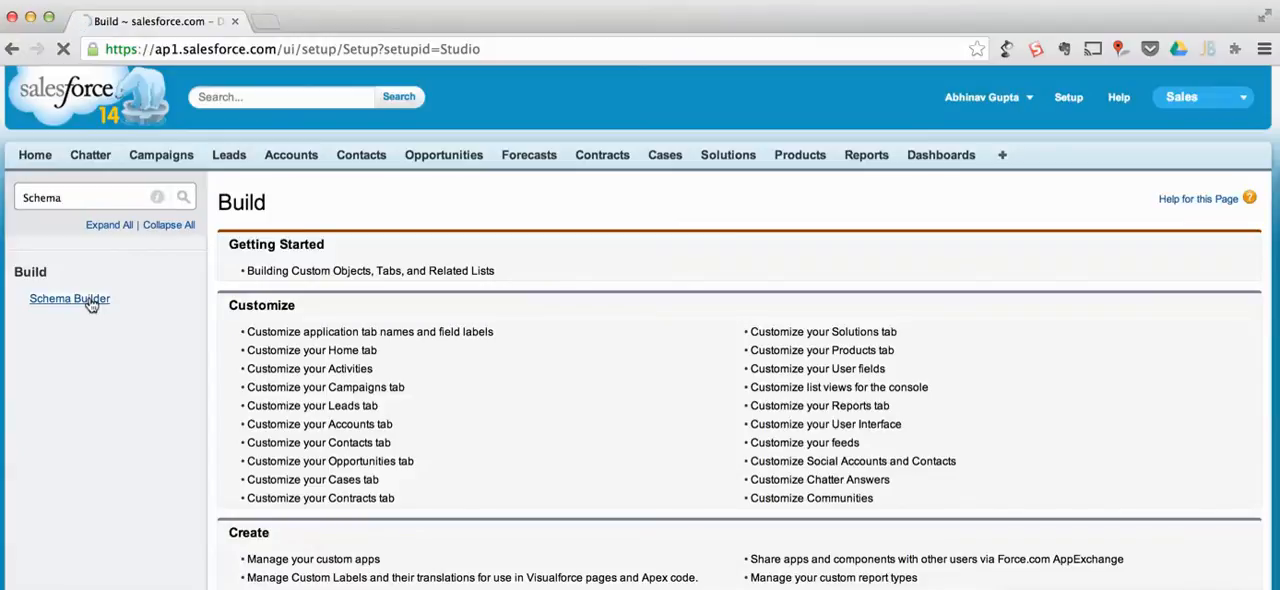
Step: Load the Schema Builder canvas showing Asset, Account, Product and Task with their relationships
click(68, 298)
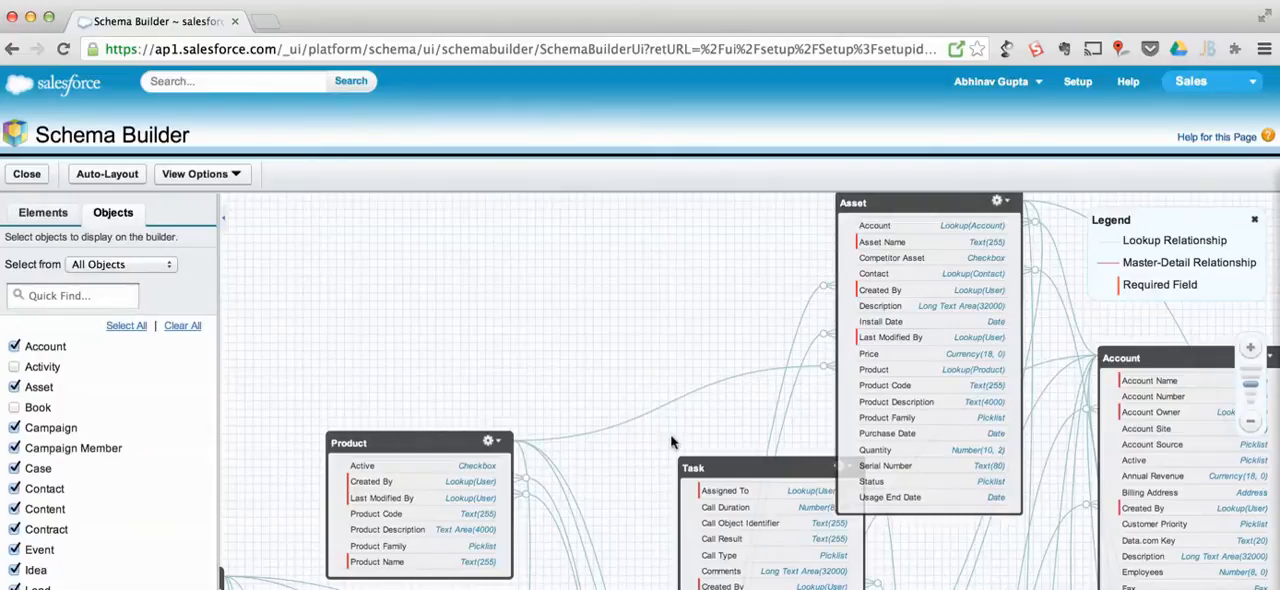
mouse_move(582, 324)
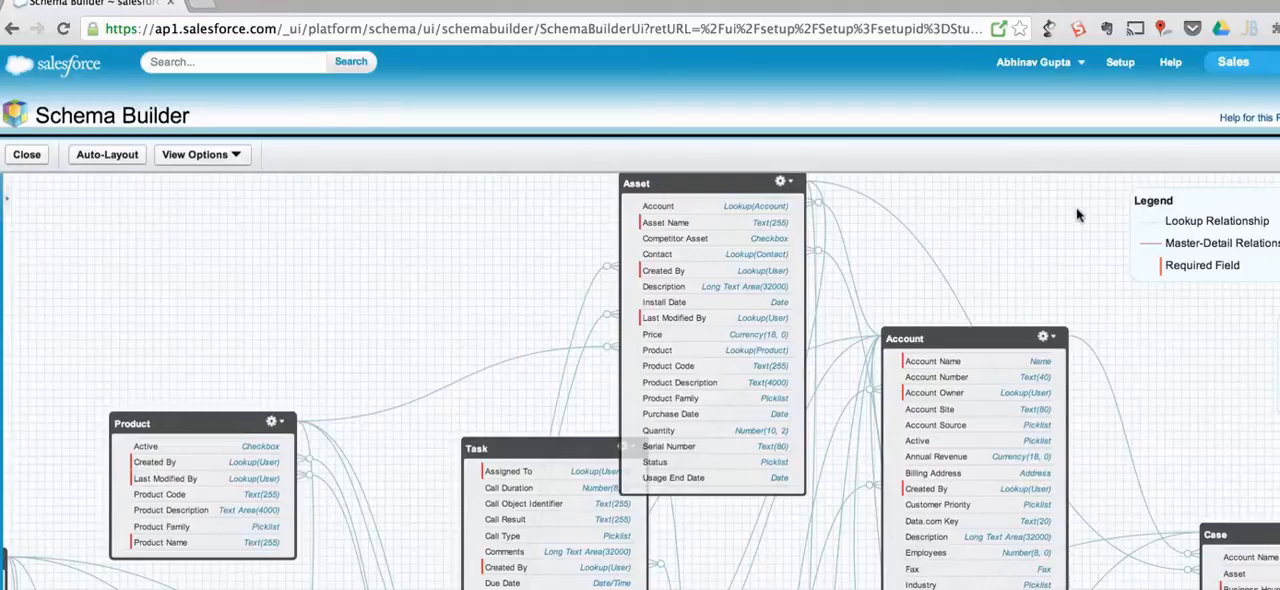
mouse_move(488, 72)
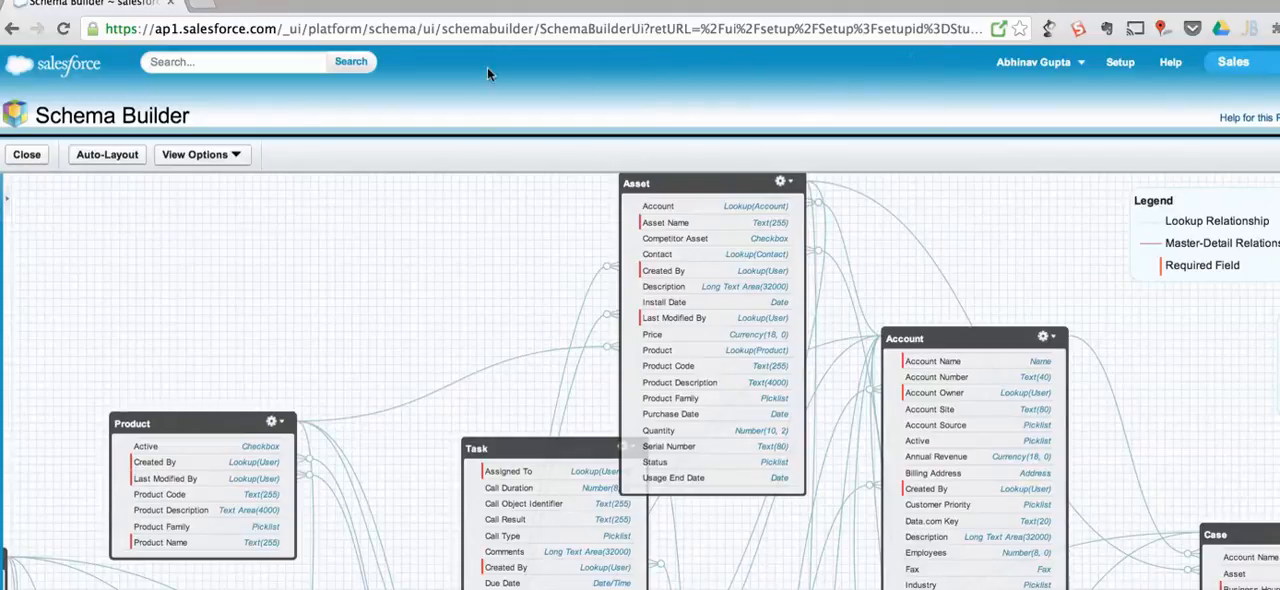
mouse_move(558, 138)
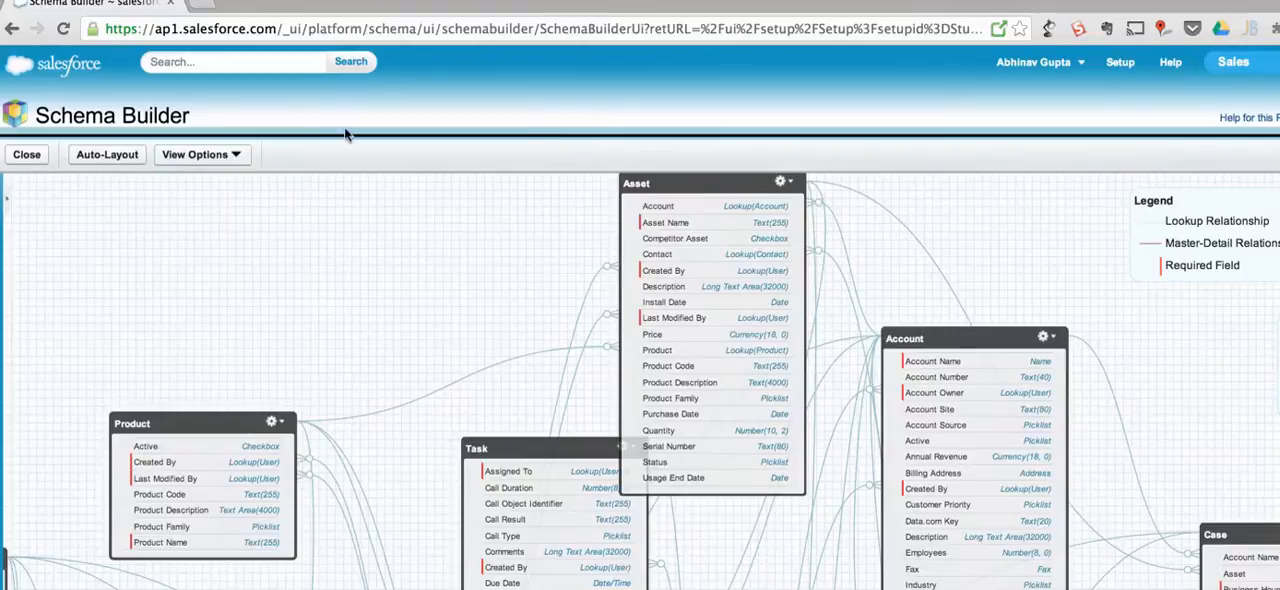
mouse_move(840, 70)
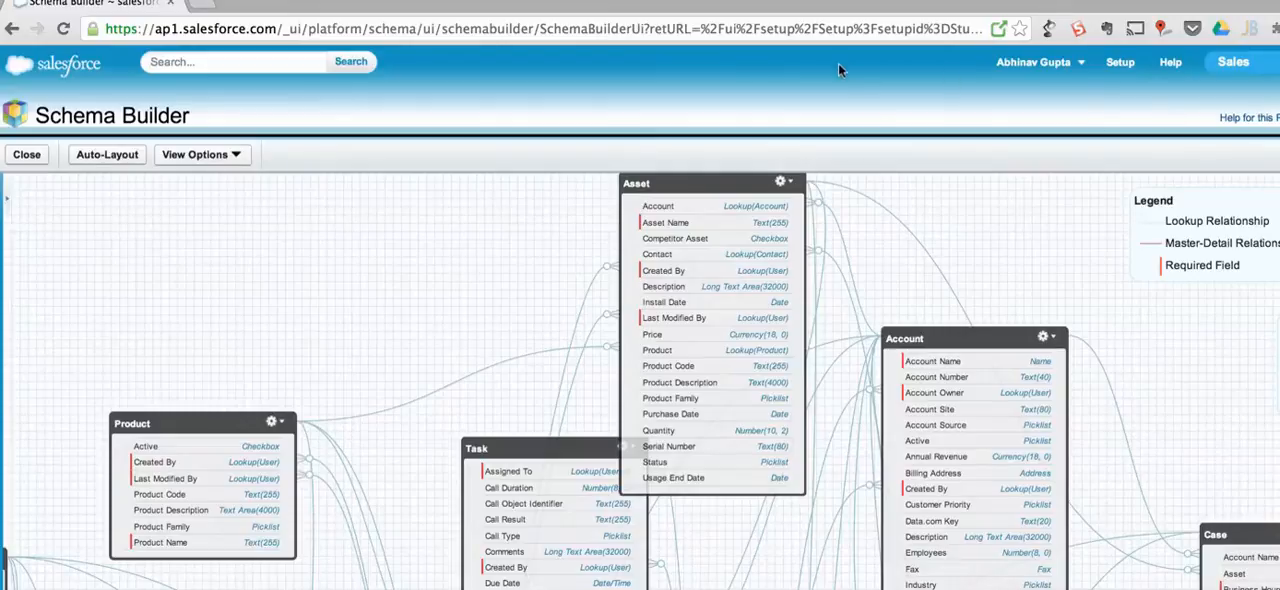
mouse_move(890, 200)
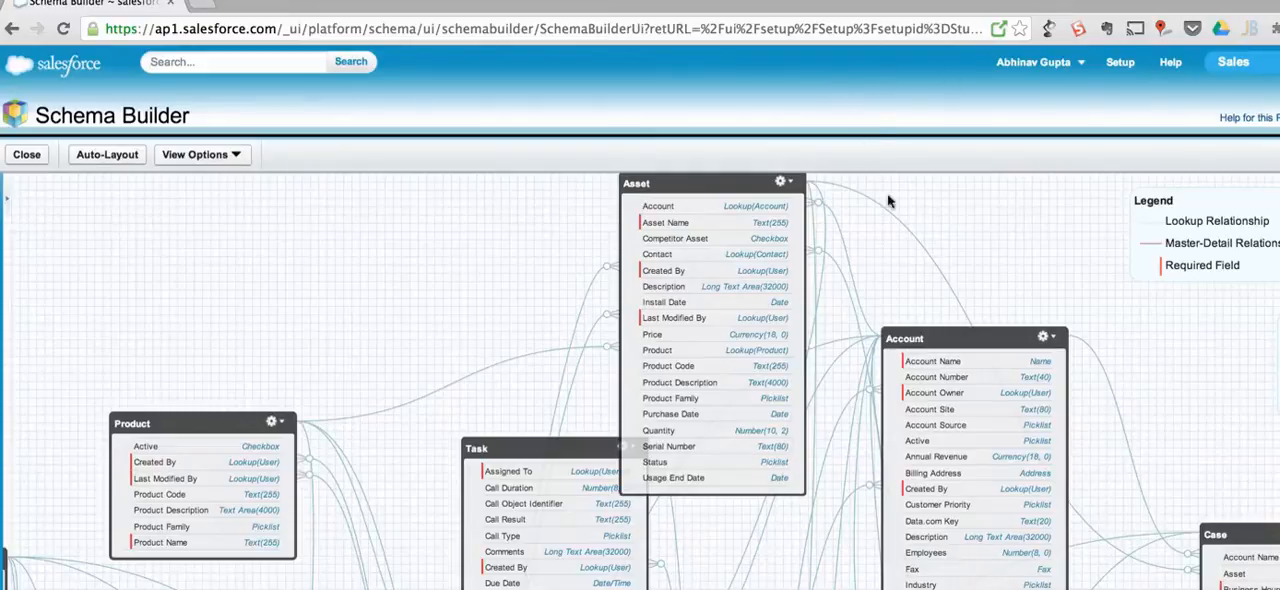
mouse_move(604, 400)
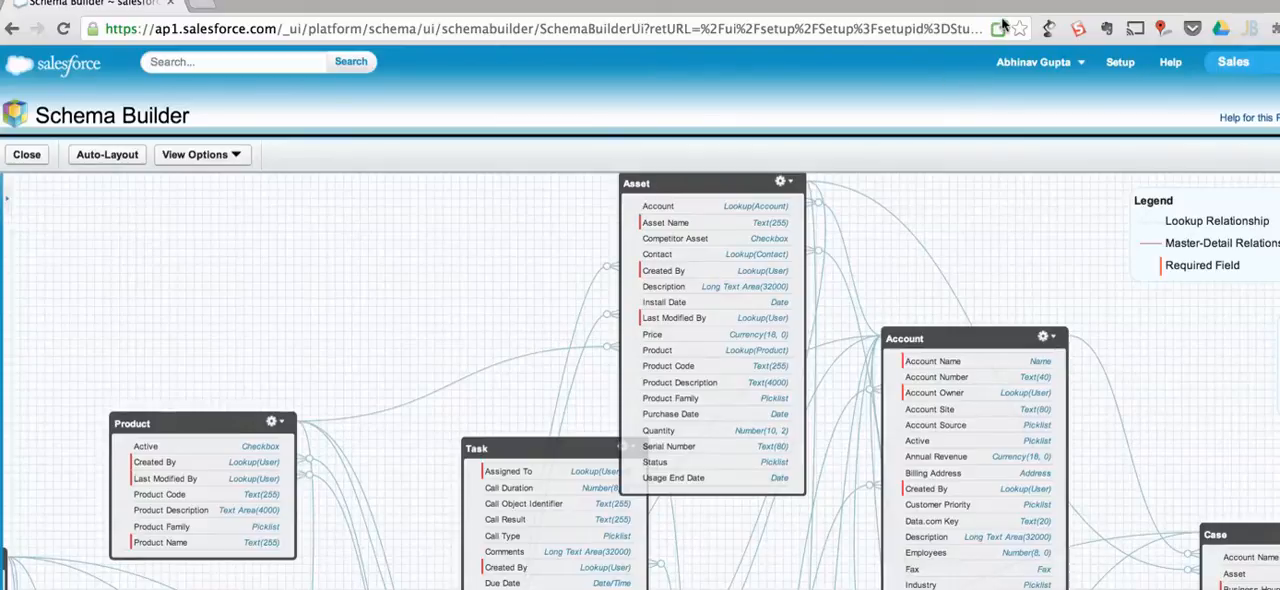
mouse_move(1000, 28)
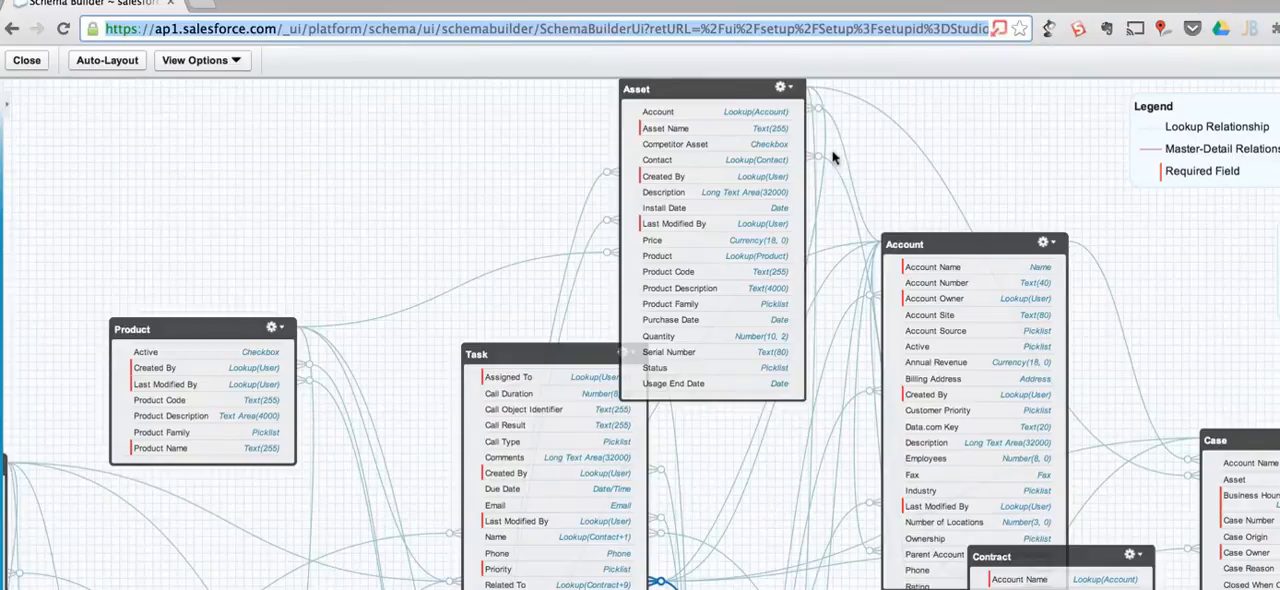
mouse_move(218, 136)
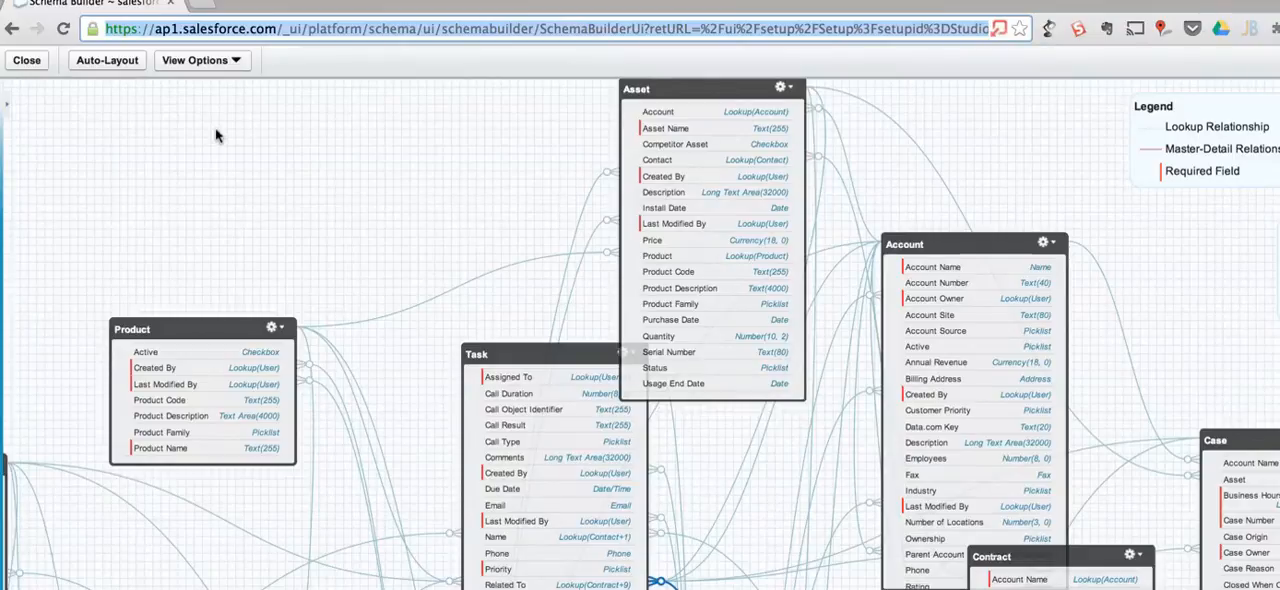
mouse_move(448, 80)
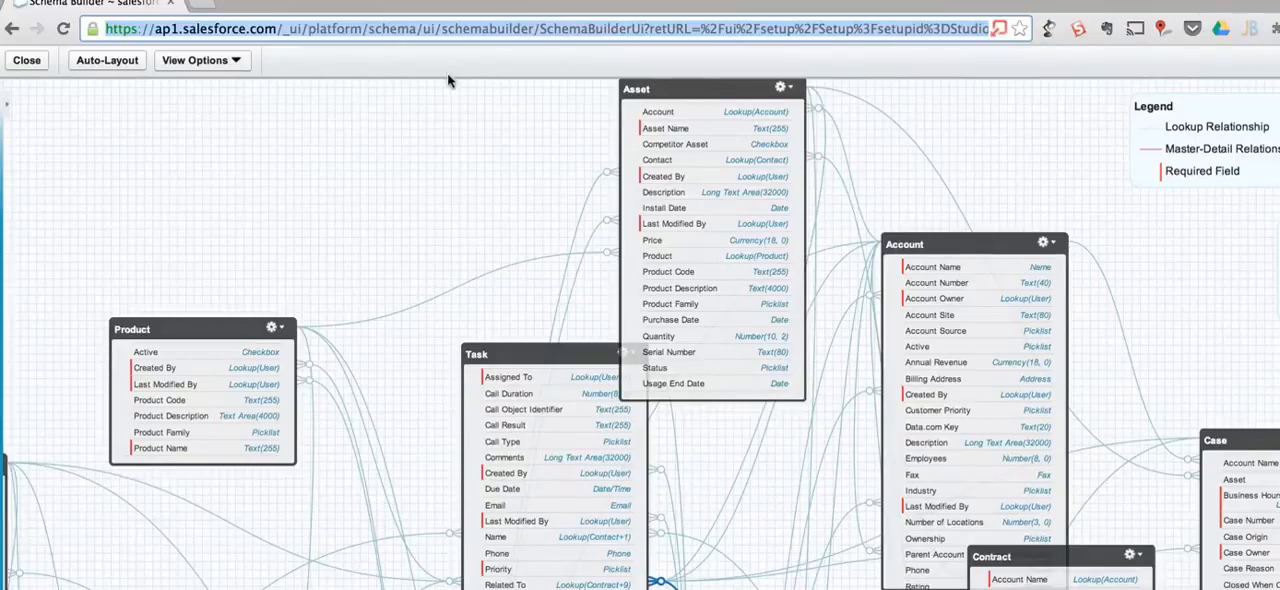
mouse_move(348, 154)
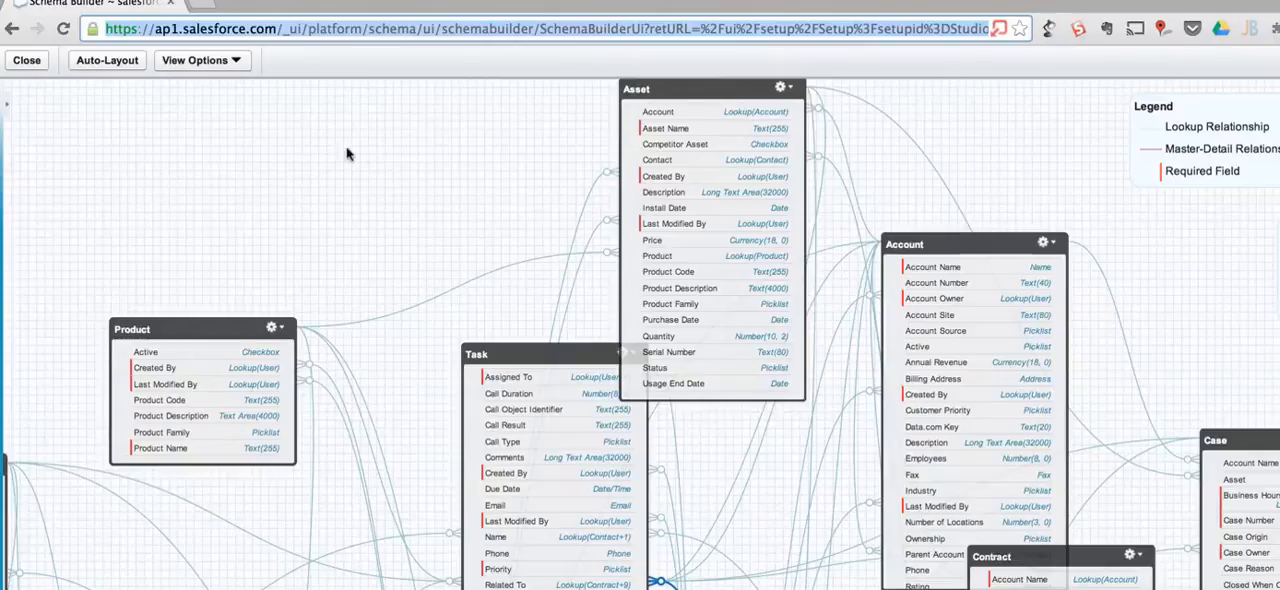
mouse_move(1168, 340)
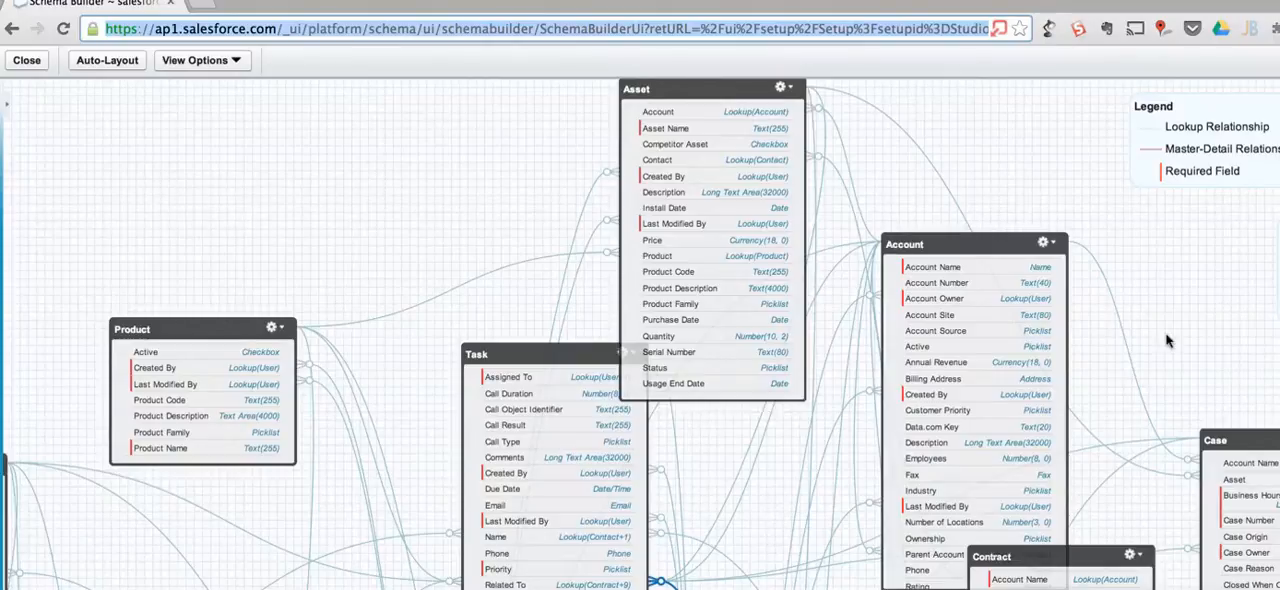
mouse_move(804, 242)
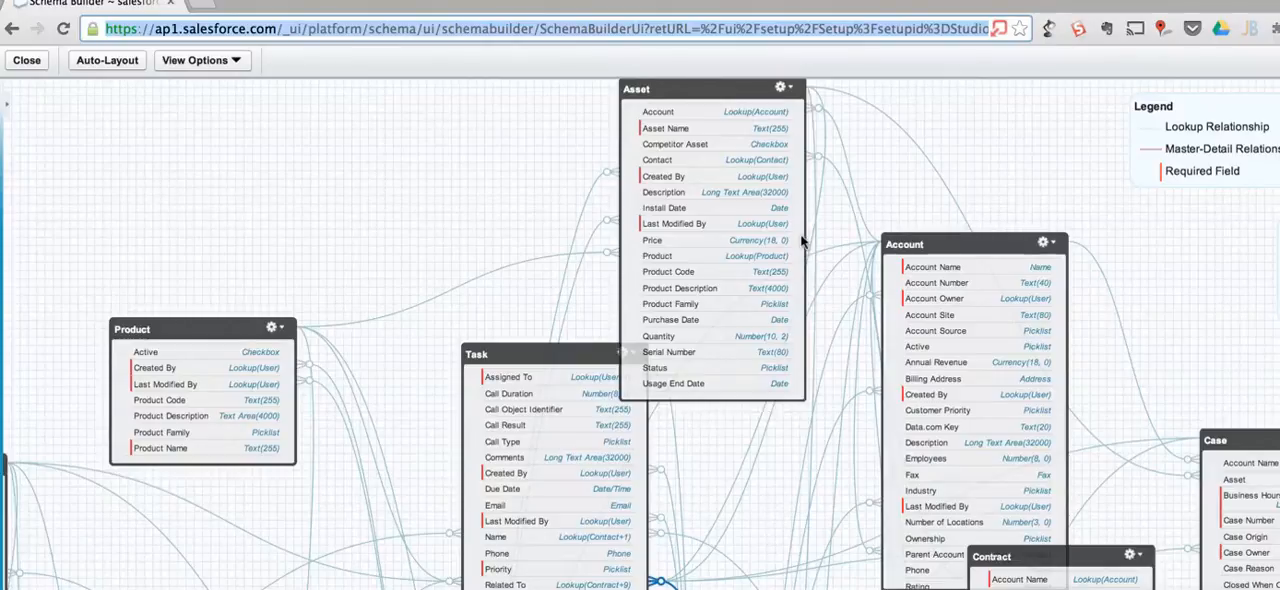
mouse_move(604, 332)
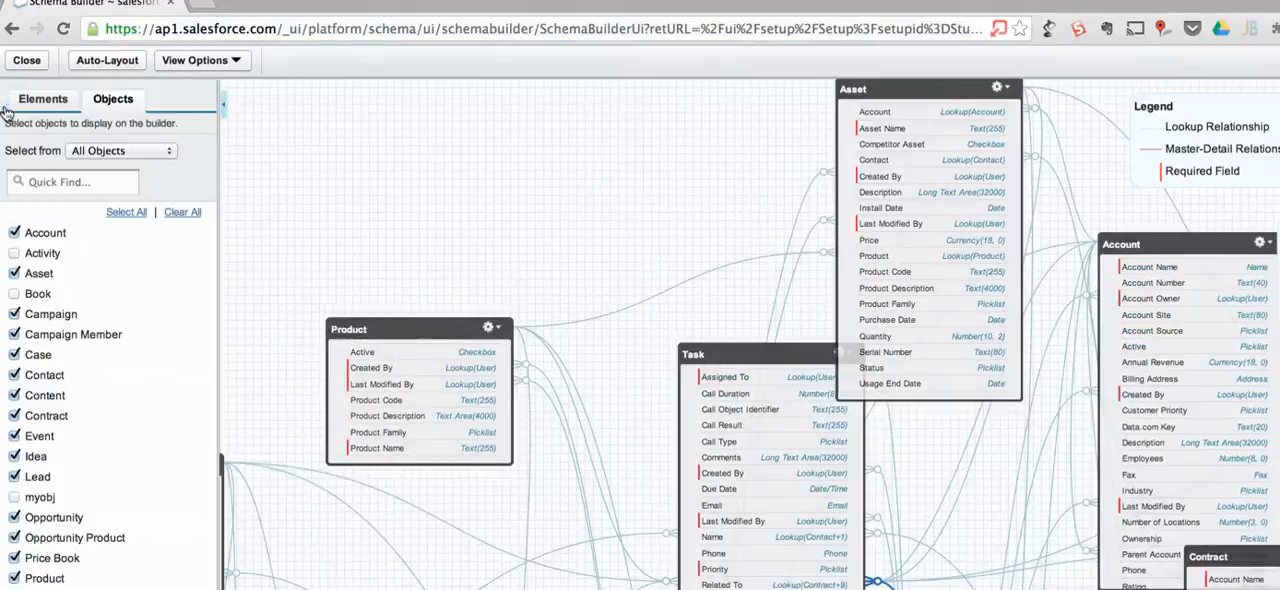
Step: Hide the object list and auto-layout the diagram, leaving Idea top-left and Asset below it
click(108, 60)
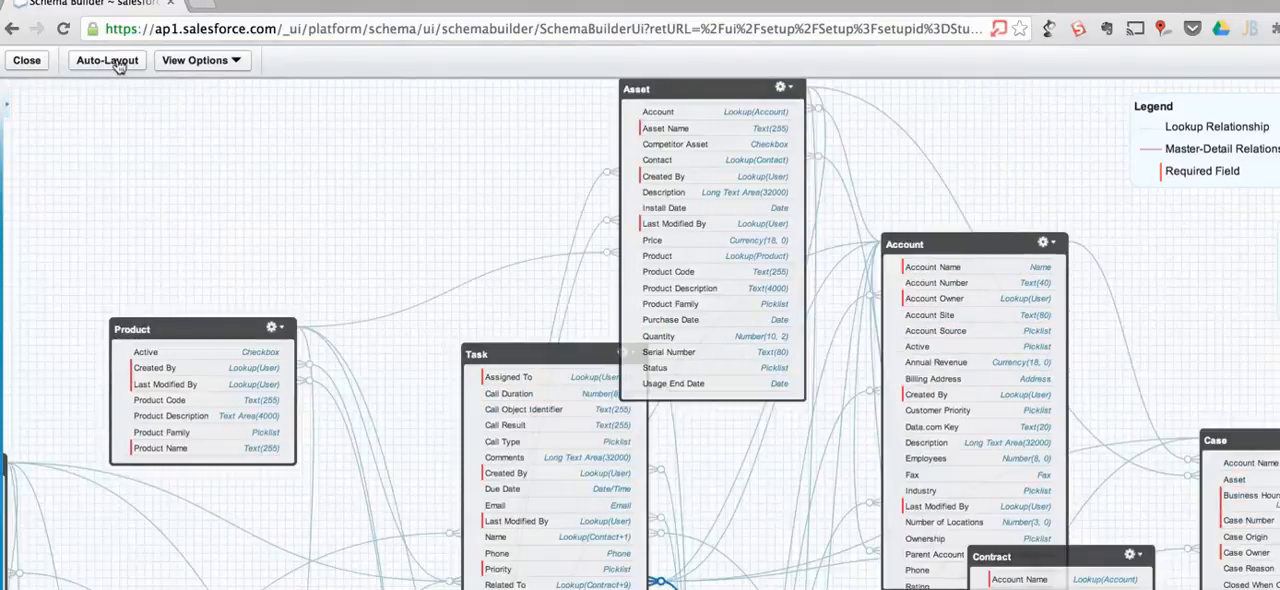
click(106, 60)
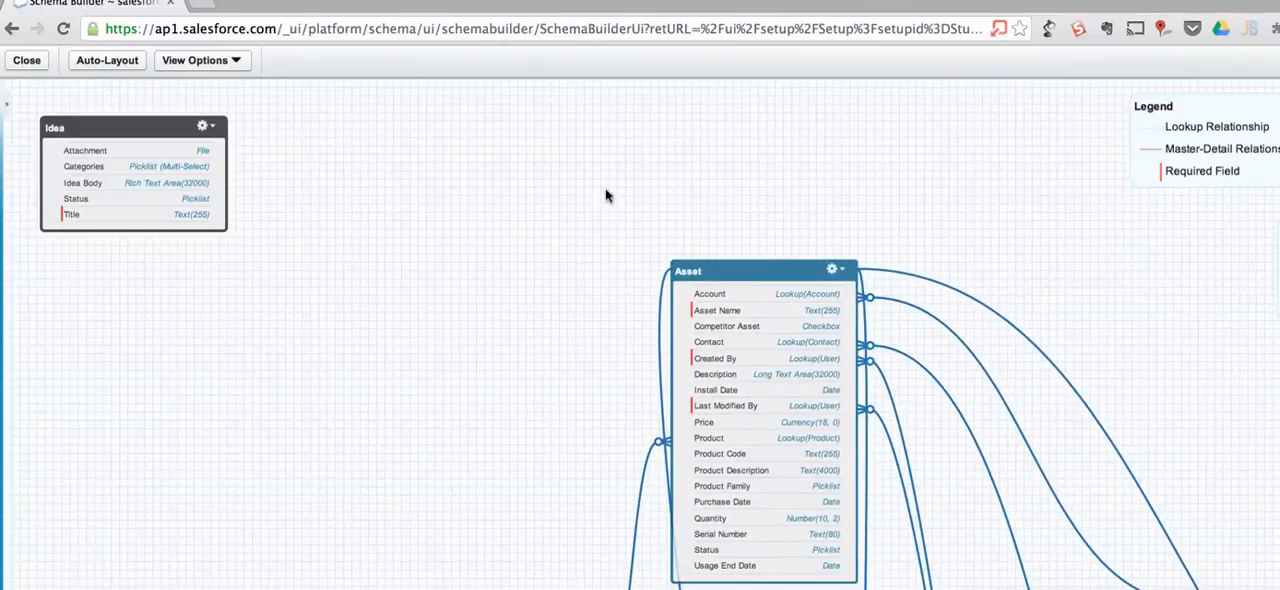
mouse_move(872, 166)
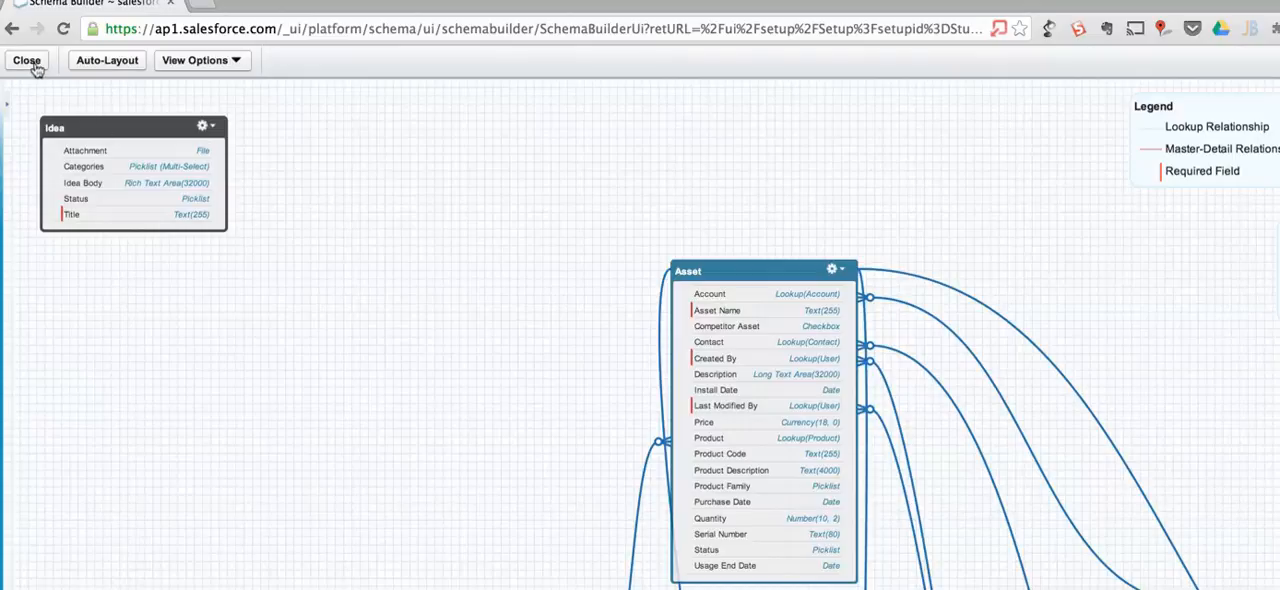
mouse_move(734, 184)
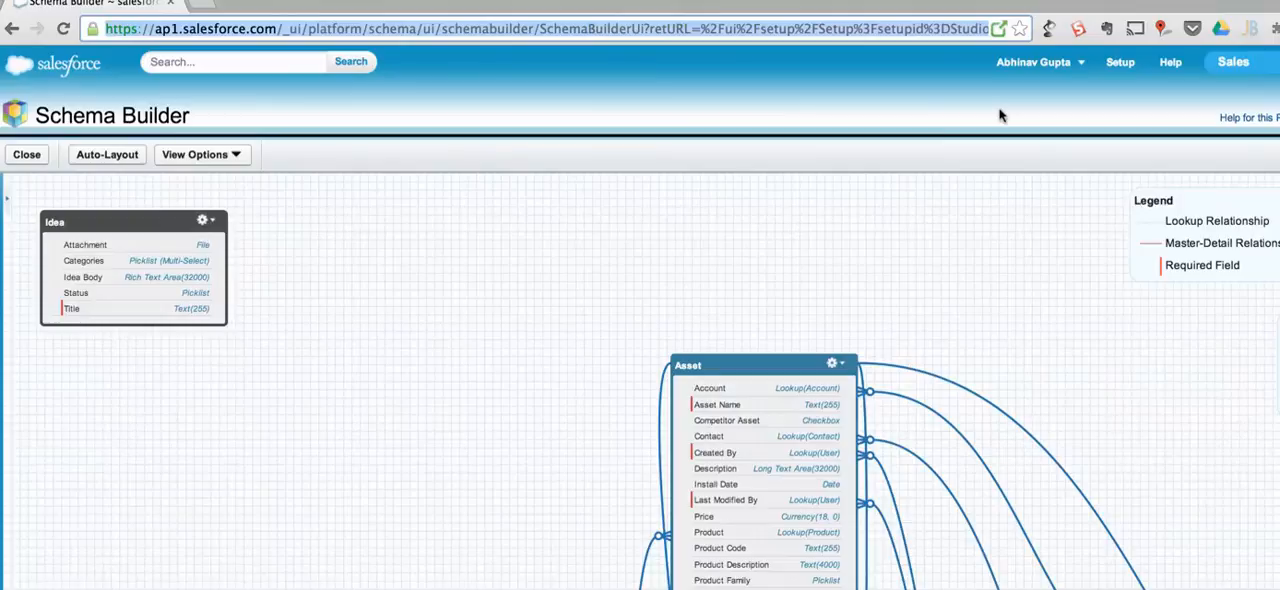
mouse_move(992, 364)
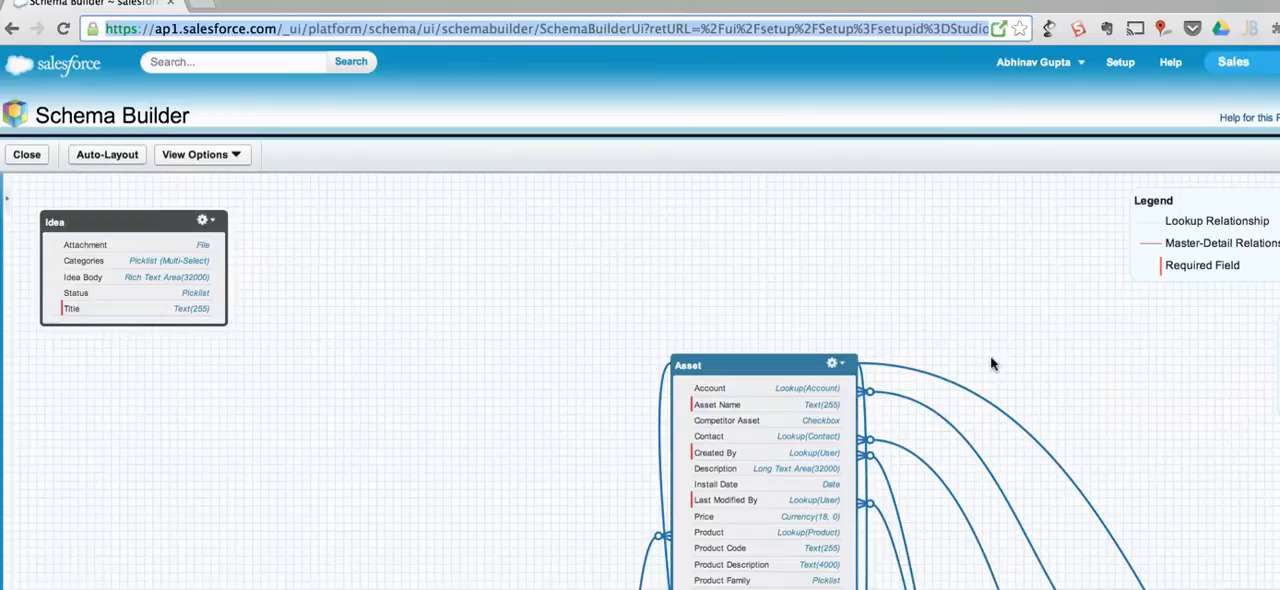